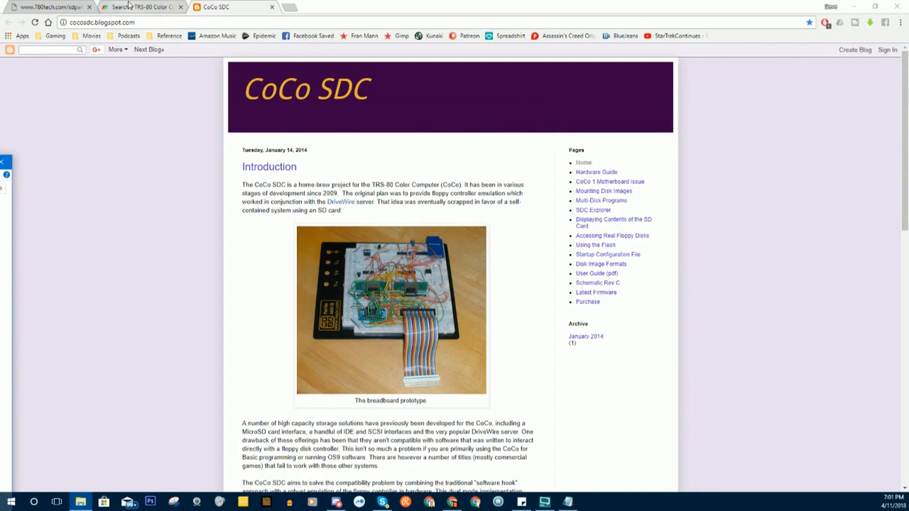
Show the archive's 17 search results for 'sdc', including CoCo SDC Explorer 0.41
left_click(139, 5)
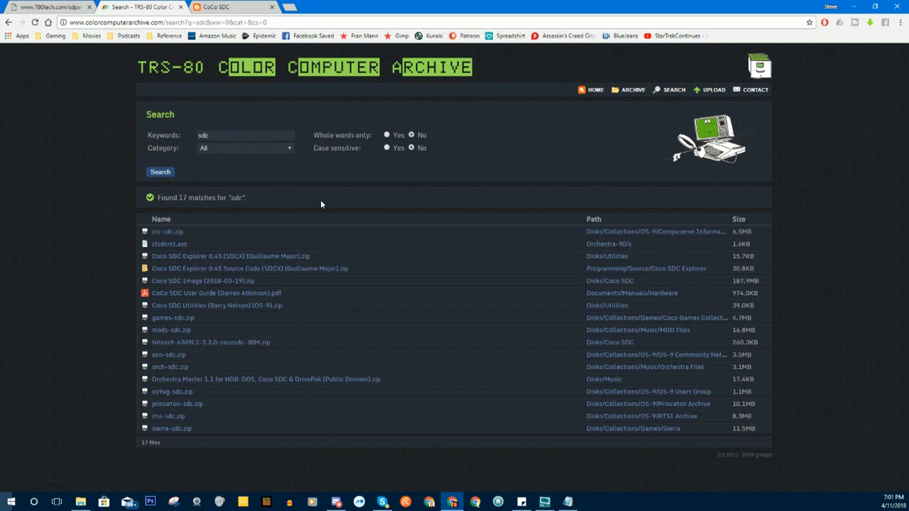
mouse_move(474, 268)
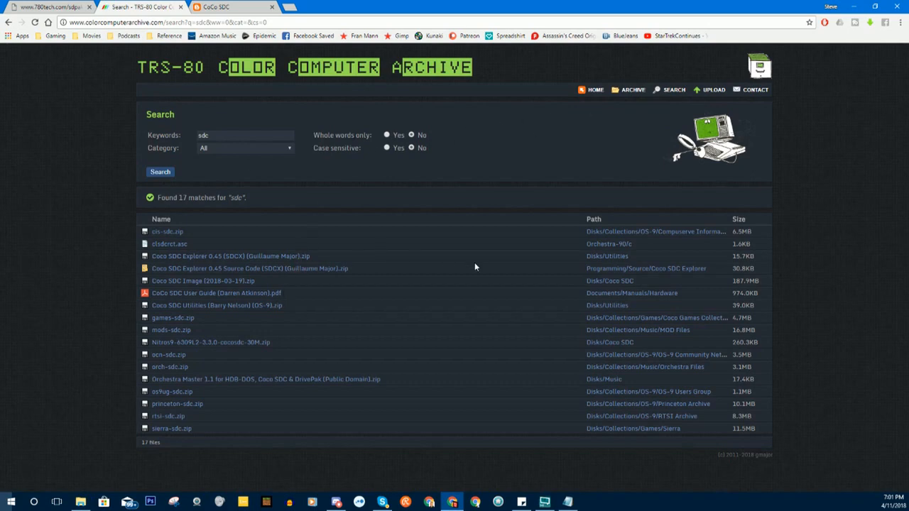
mouse_move(199, 256)
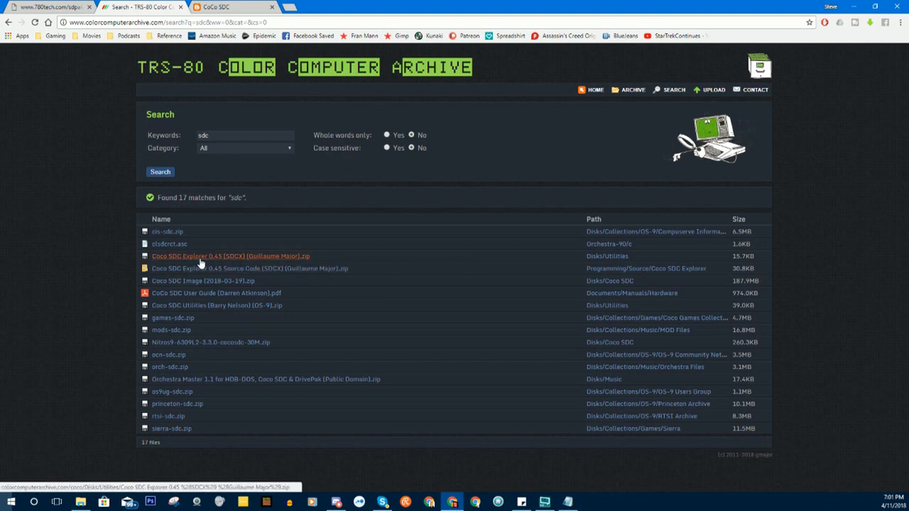
mouse_move(287, 256)
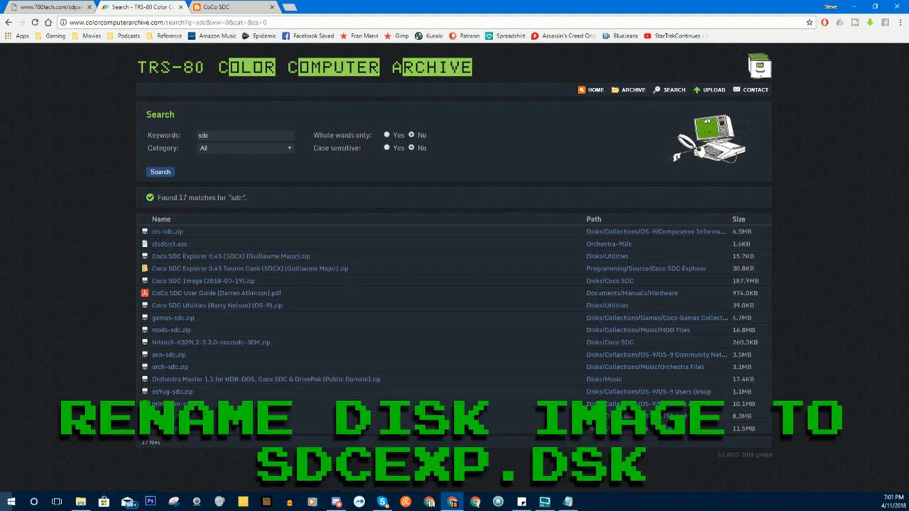
Browse the SD card drive (H:) and highlight STARTUP.CFG beside sdcexp.dsk and SETUP.DSK
left_click(79, 503)
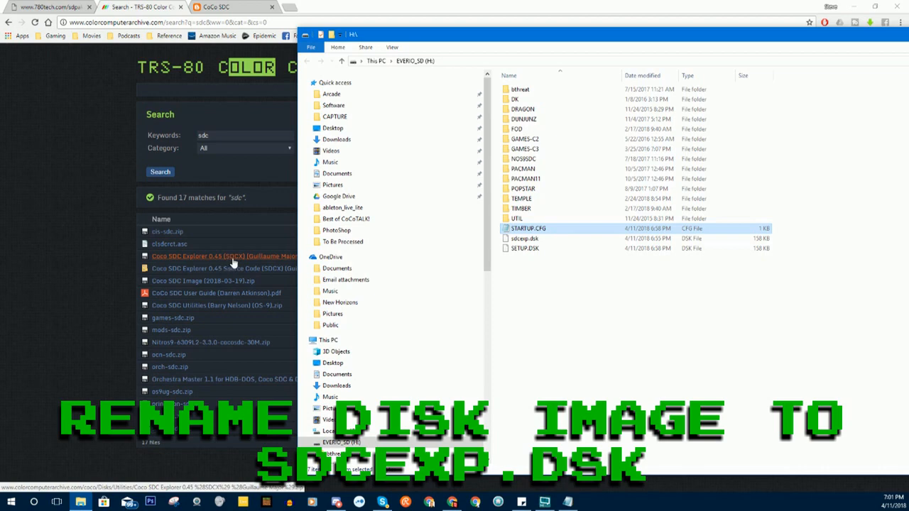
mouse_move(244, 263)
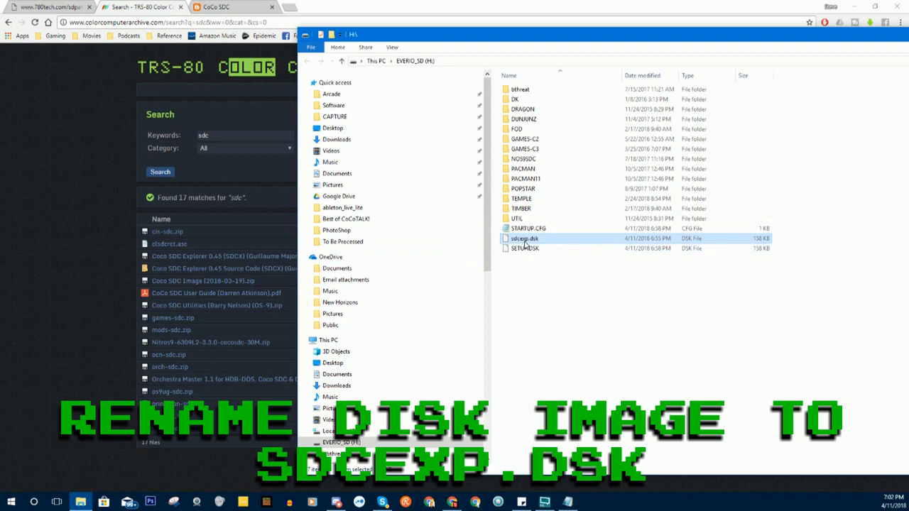
mouse_move(523, 239)
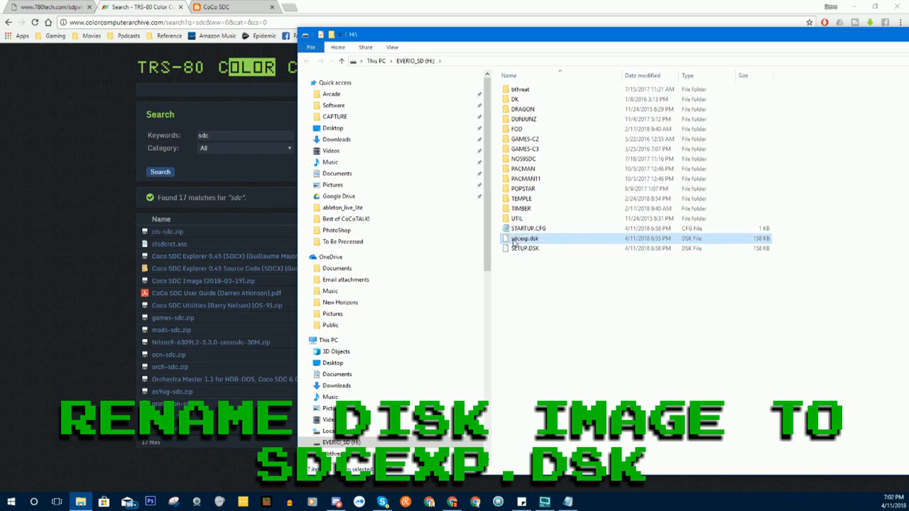
left_click(526, 249)
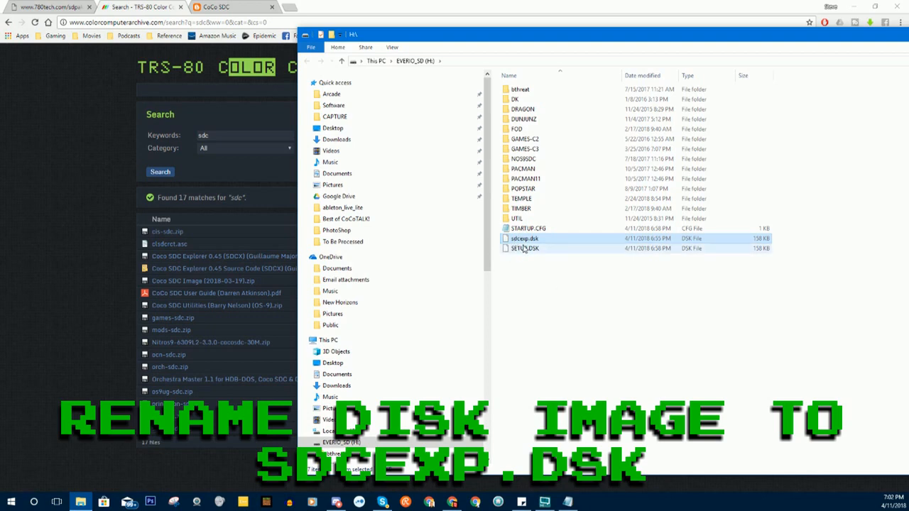
mouse_move(552, 247)
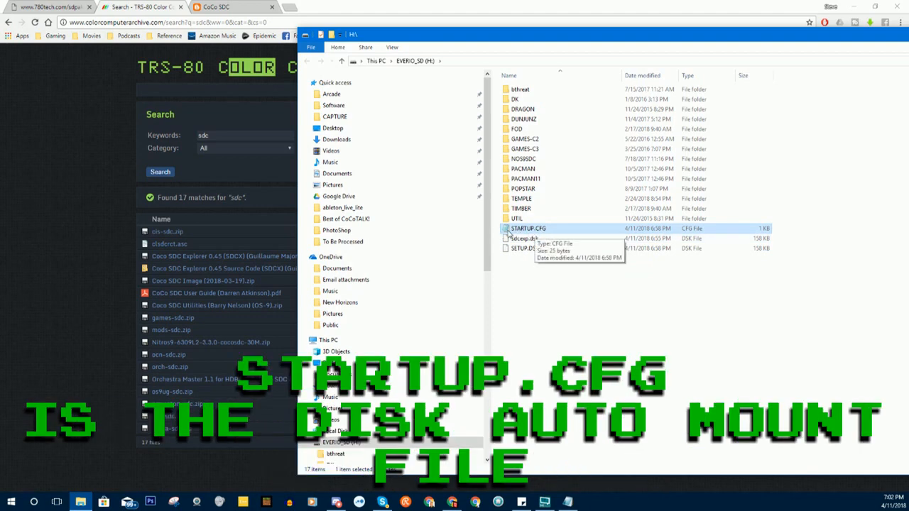
double_click(529, 227)
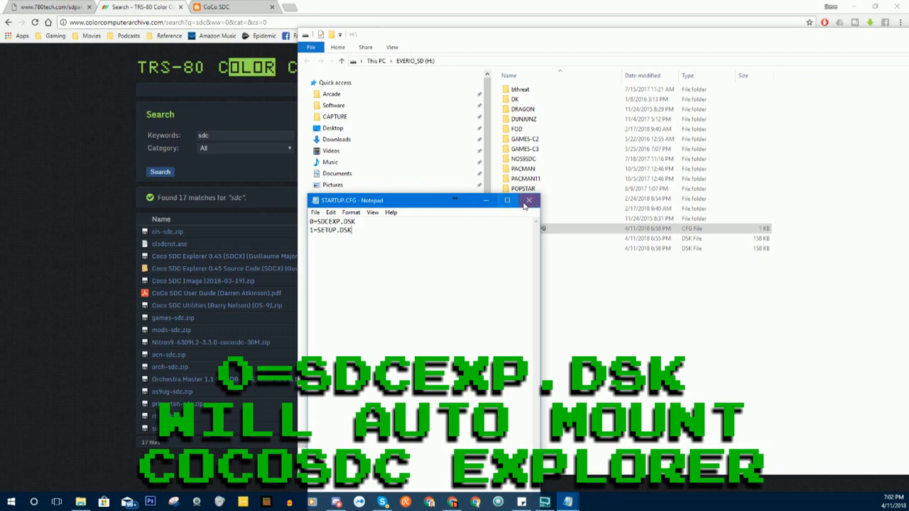
left_click(528, 199)
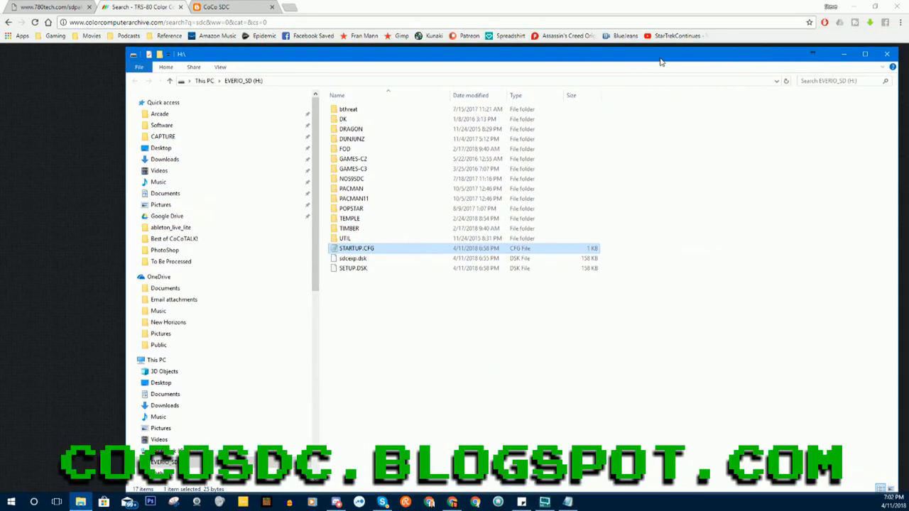
Bring up the CoCo SDC blog's Introduction post and its Pages list
left_click(220, 7)
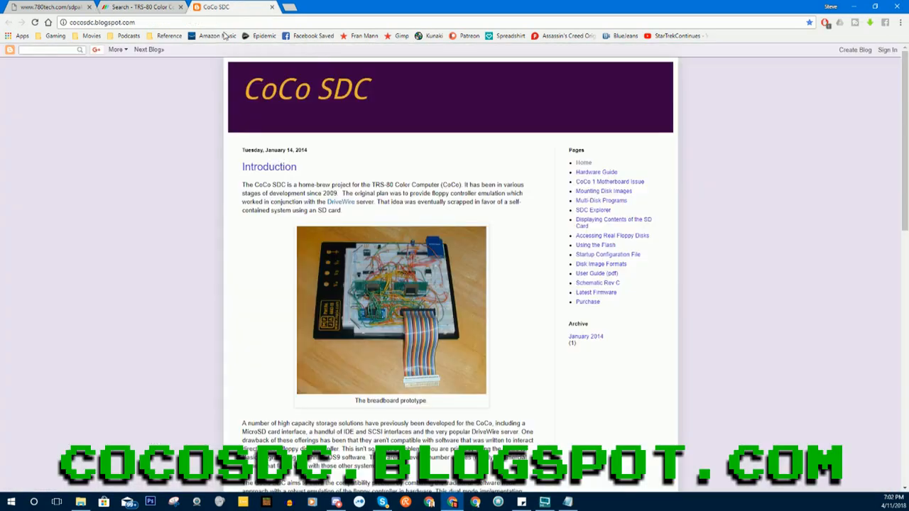
mouse_move(140, 119)
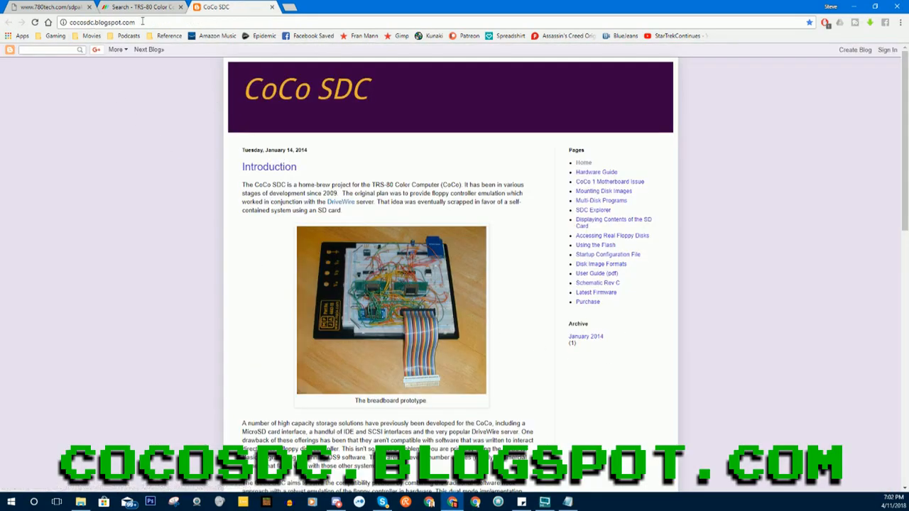
mouse_move(420, 216)
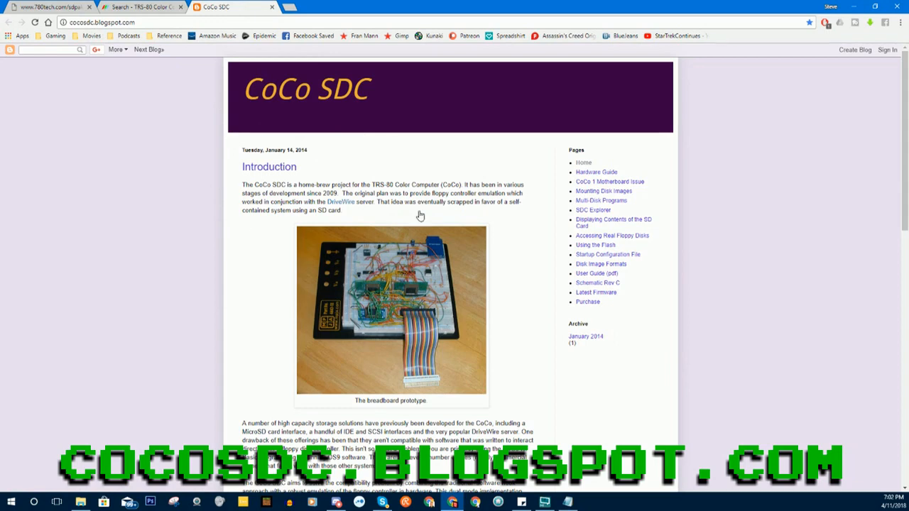
mouse_move(600, 301)
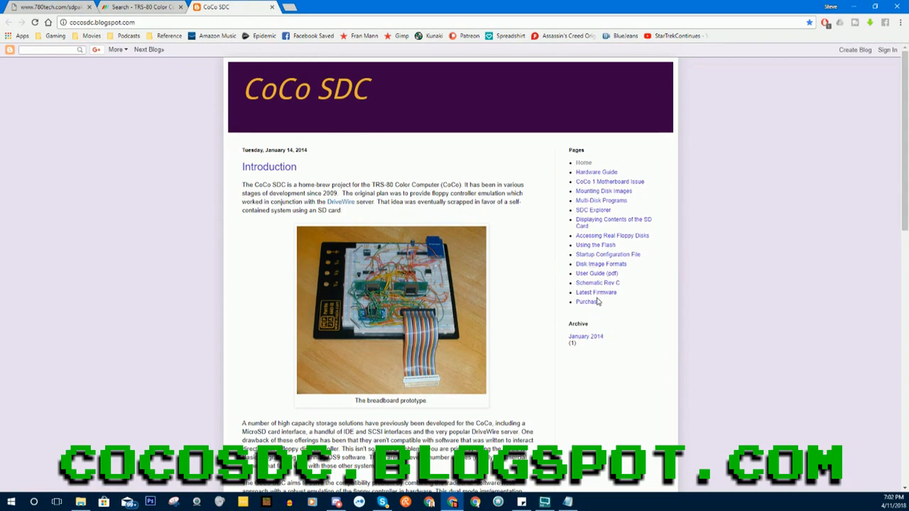
mouse_move(596, 293)
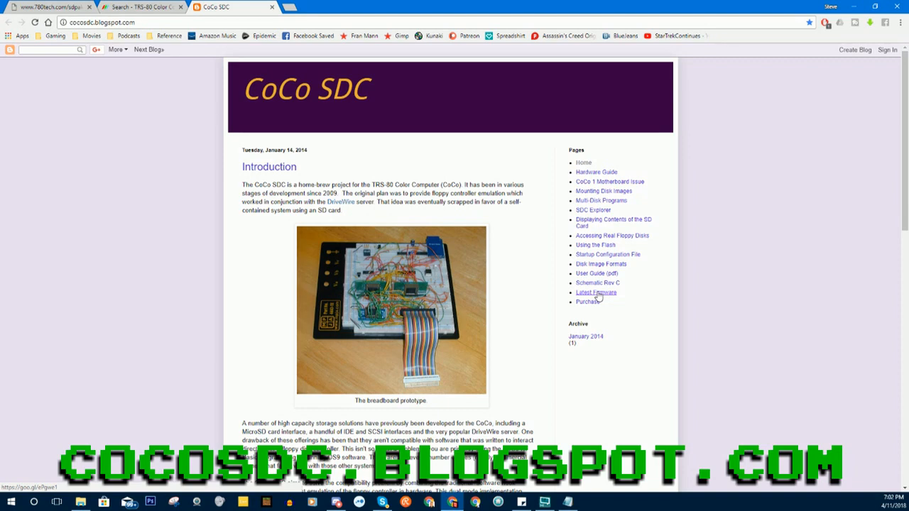
mouse_move(602, 263)
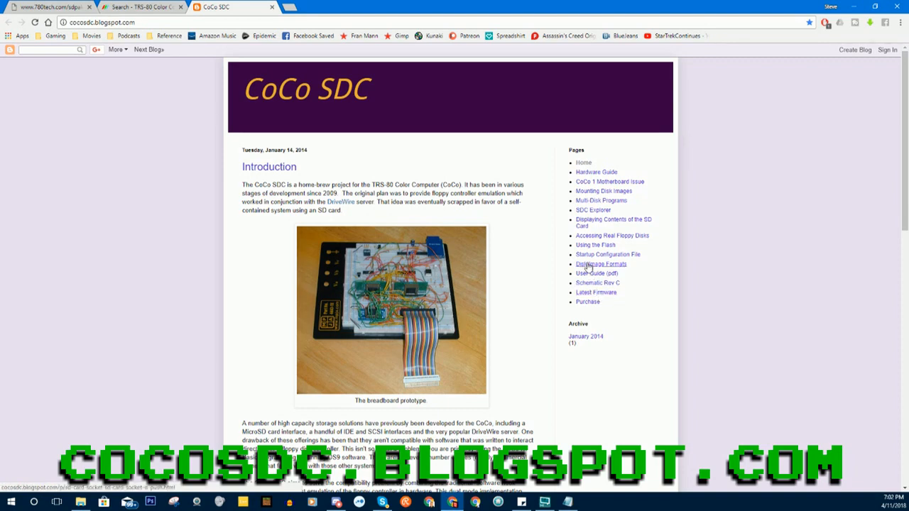
mouse_move(161, 443)
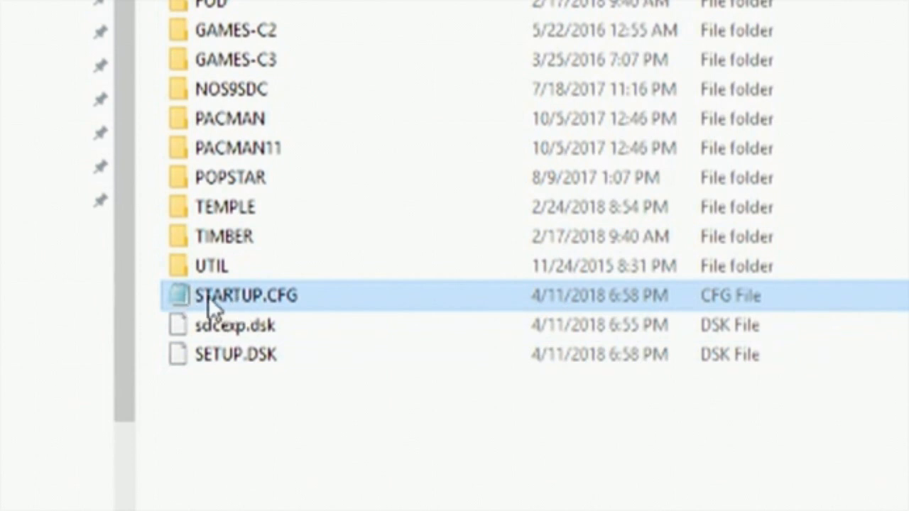
mouse_move(285, 307)
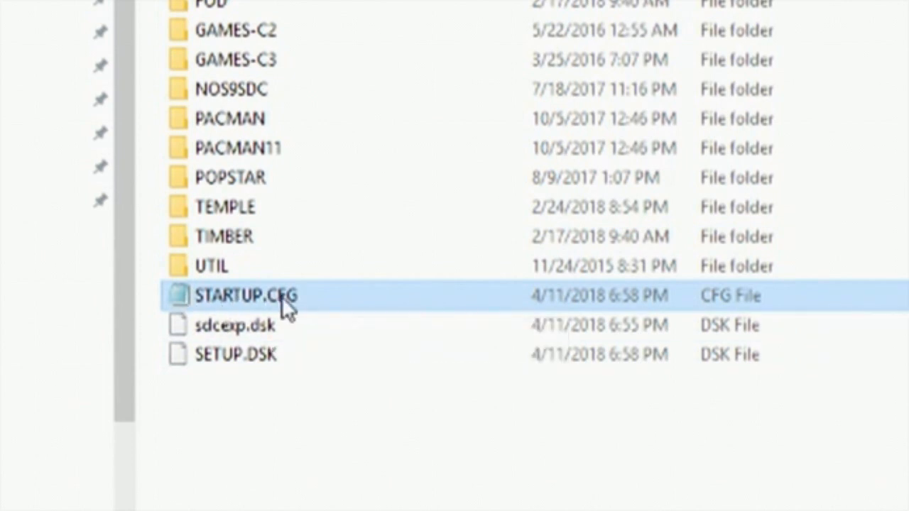
Highlight the sdcexp.dsk disk image in the SD card listing
left_click(235, 325)
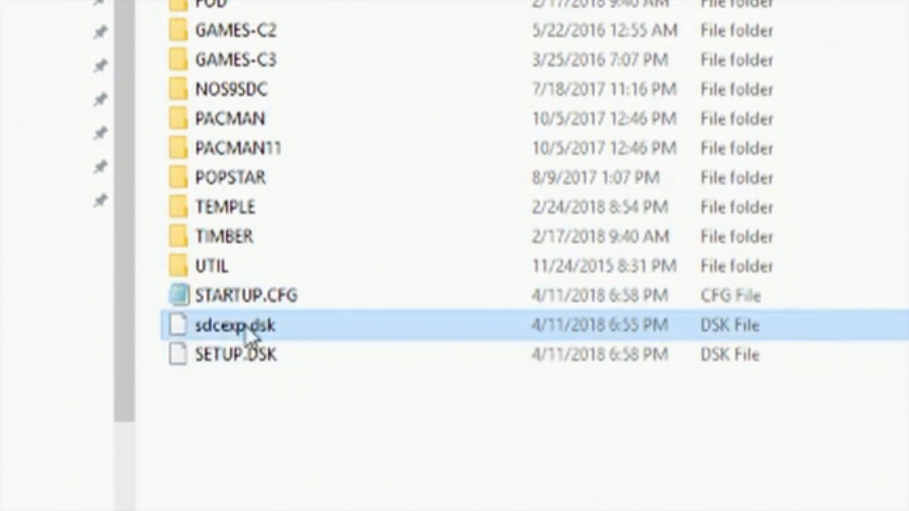
mouse_move(270, 338)
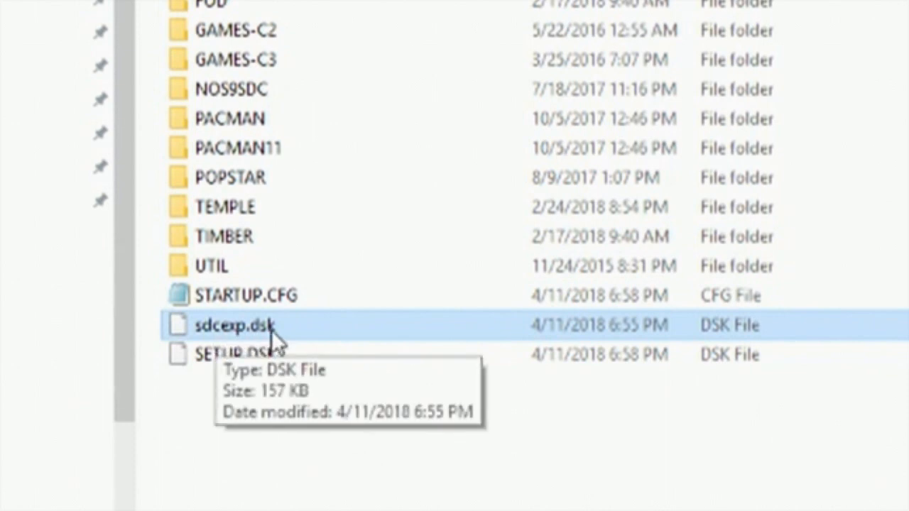
mouse_move(307, 336)
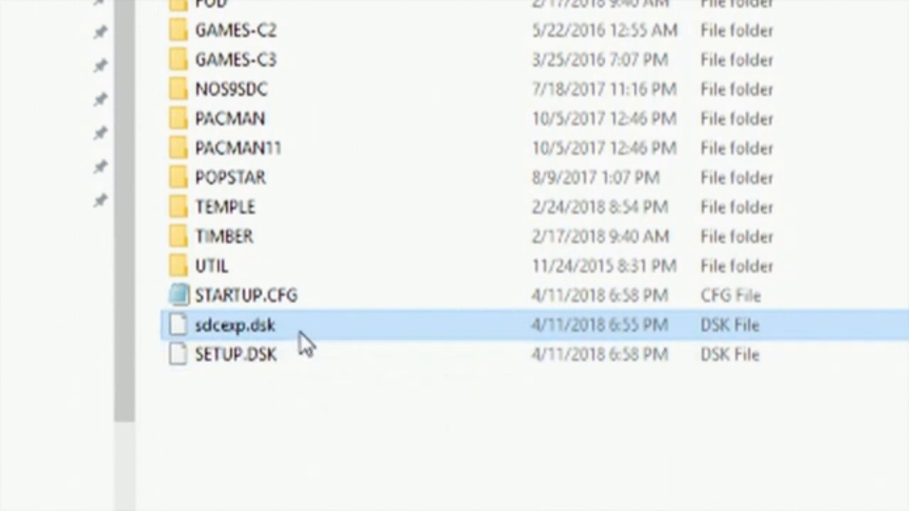
mouse_move(333, 341)
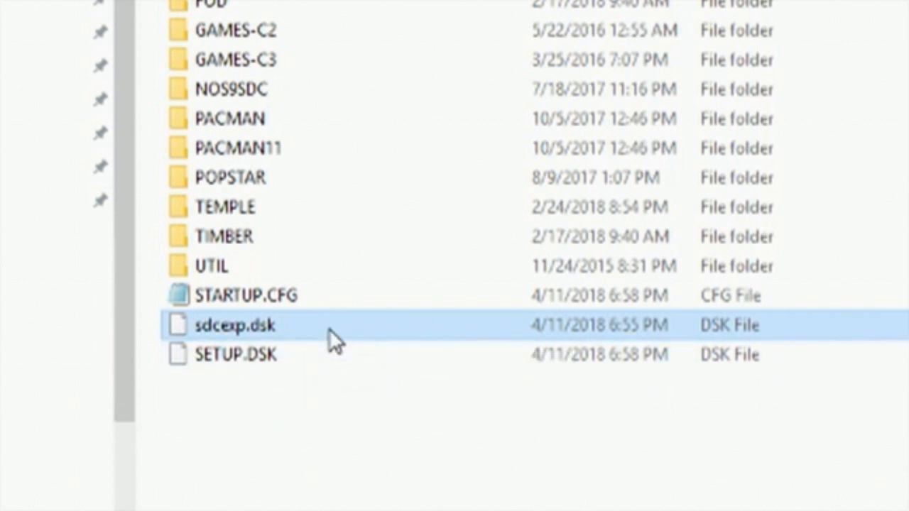
mouse_move(334, 338)
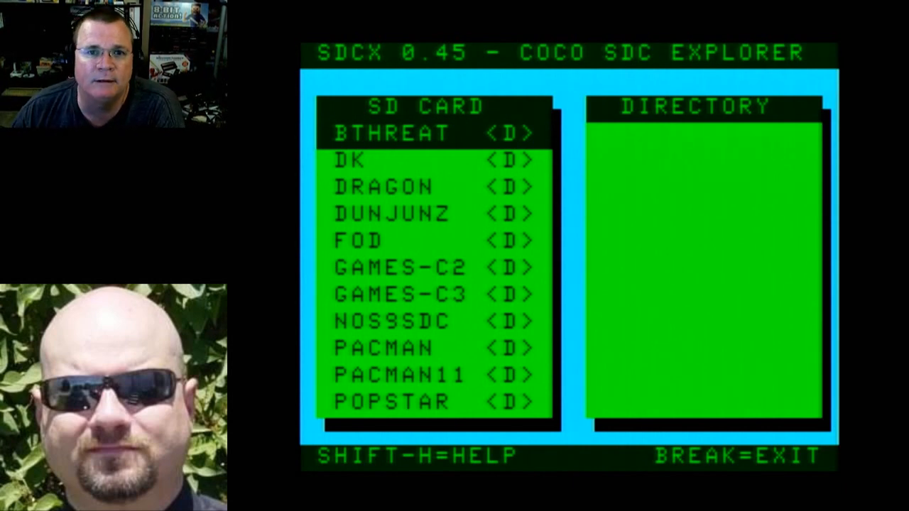
Leave SDC Explorer for BASIC and launch RUN"SETUP to reach the Setup Utility menu
key("Down")
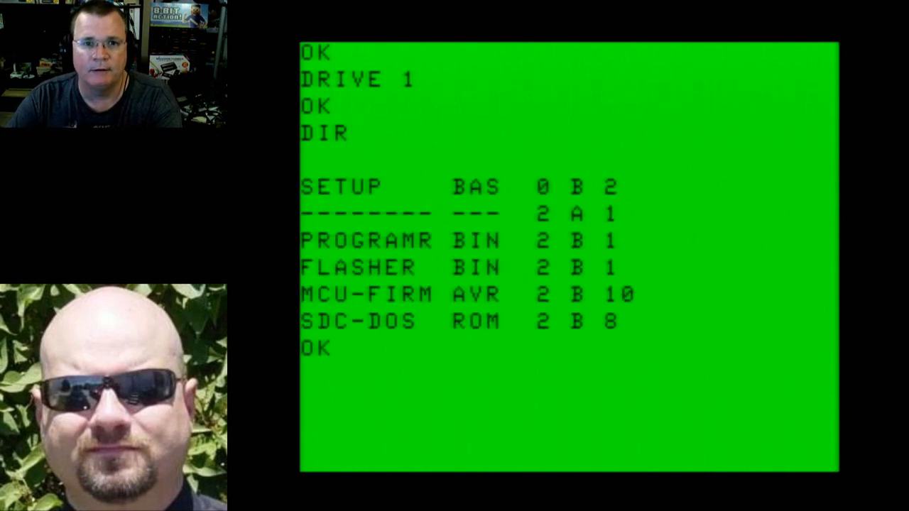
type("SETU")
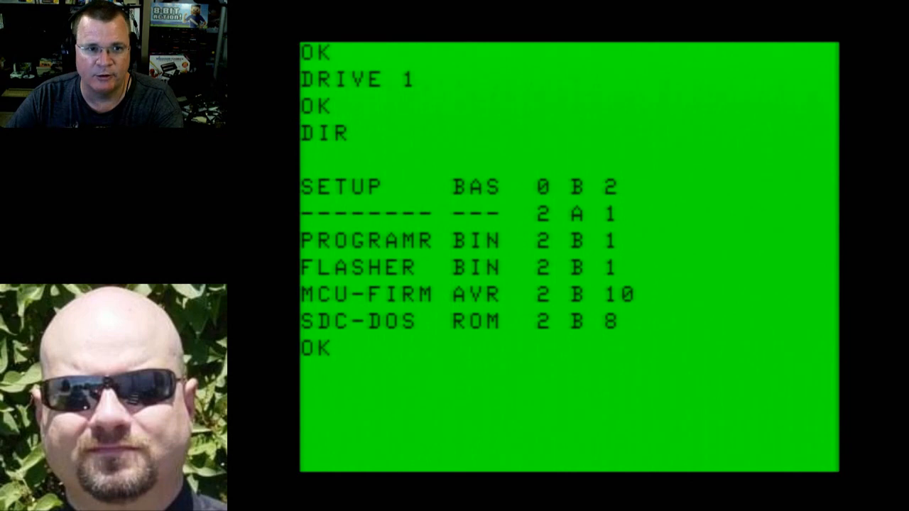
type("RUN")
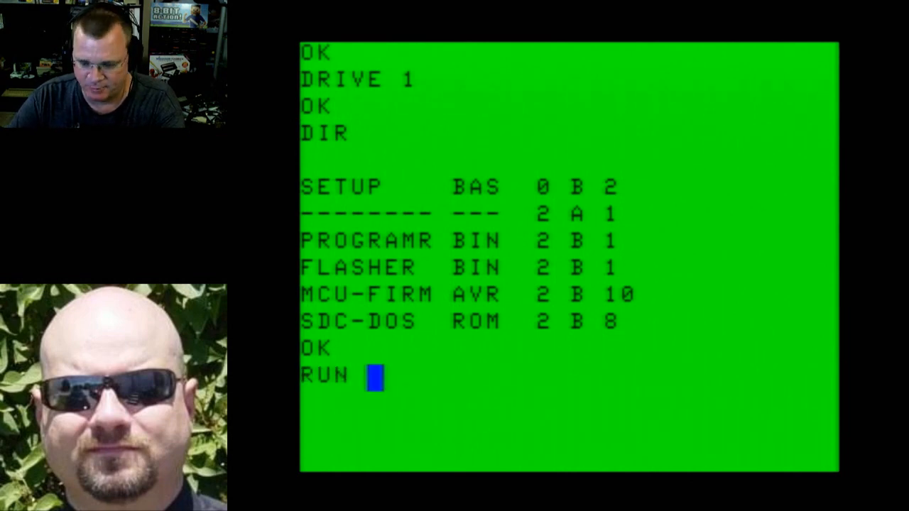
type("\"SETUP")
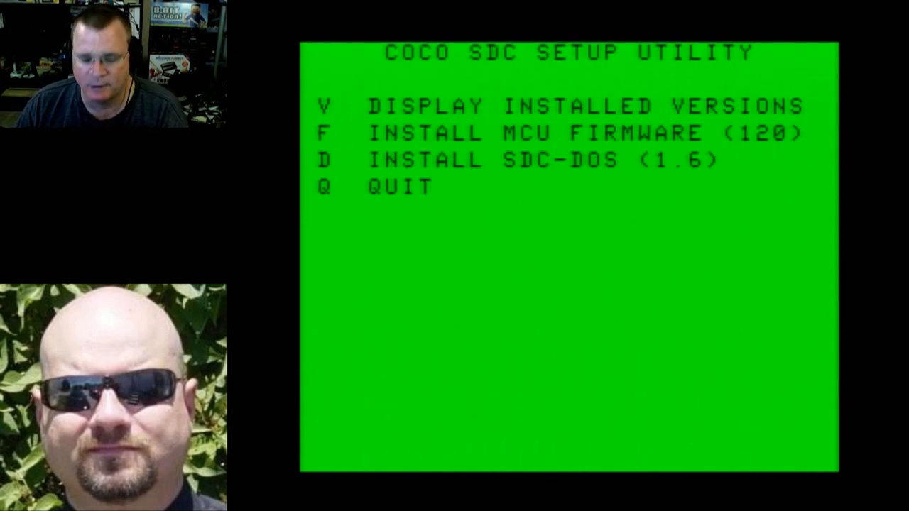
Show installed versions MCU 117 and SDC-DOS 1.4, then begin installing MCU firmware 120
key("v")
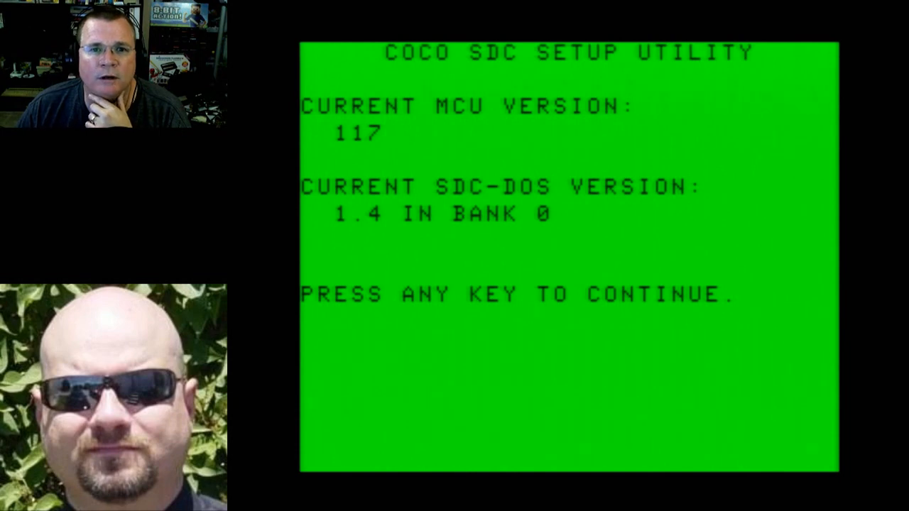
key("enter")
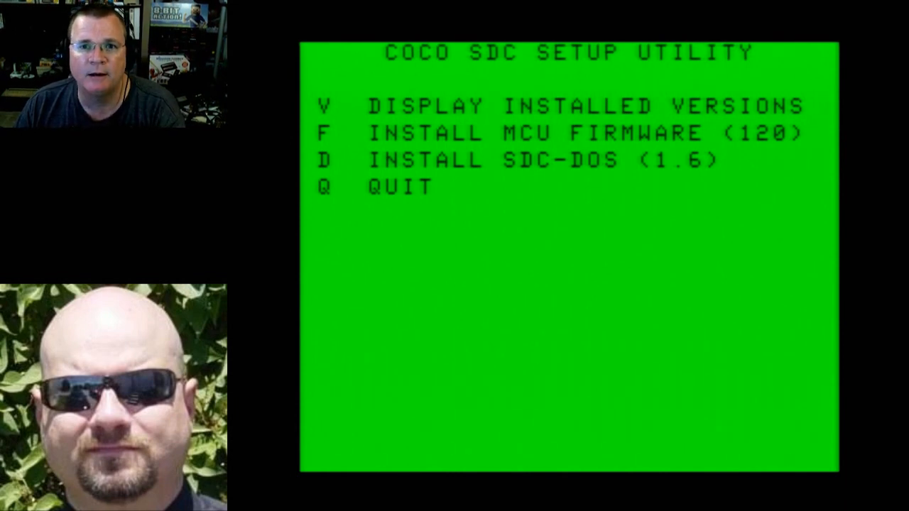
key("f")
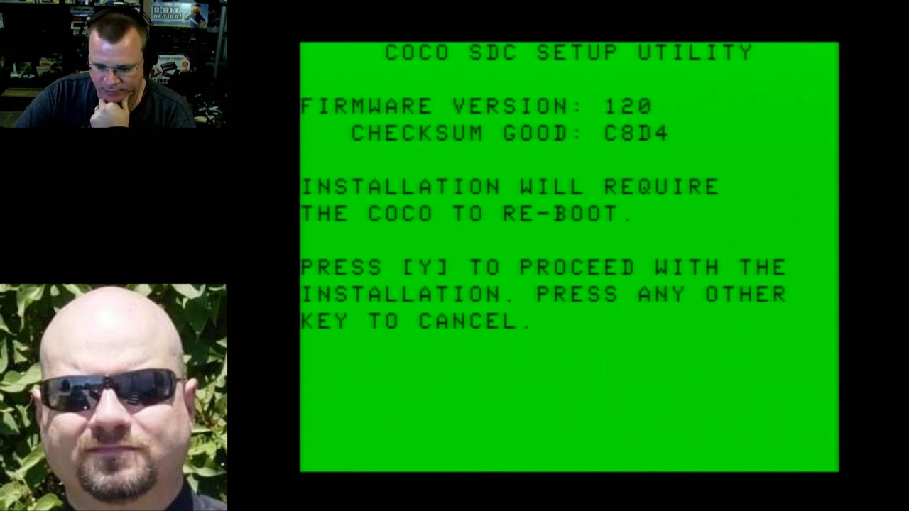
Confirm the MCU firmware 120 installation and let the CoCo reboot to BASIC
key("y")
type("RUN")
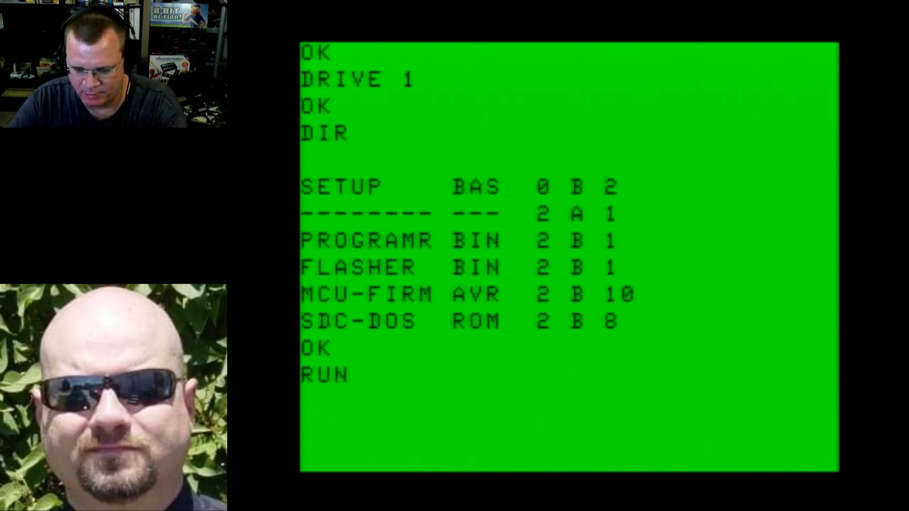
Relaunch SETUP and start the SDC-DOS 1.6 install up to the flash bank question
type("\"SET")
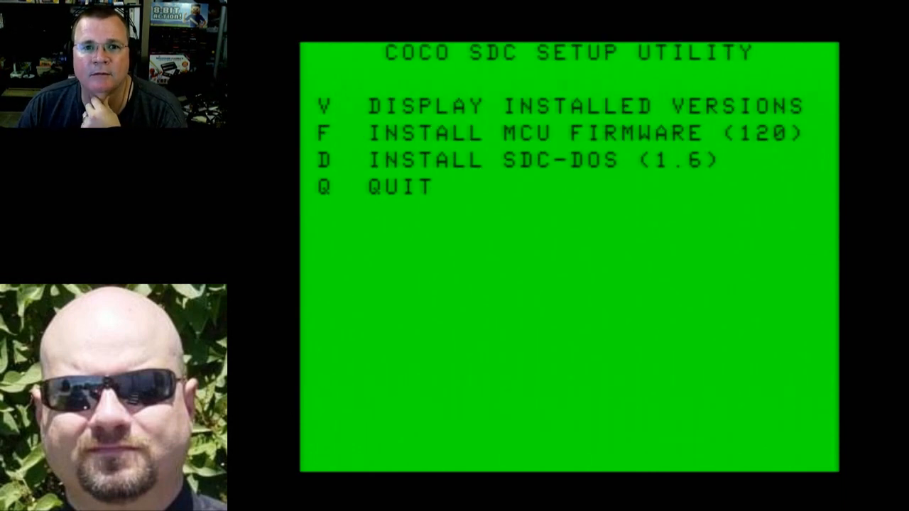
key("v")
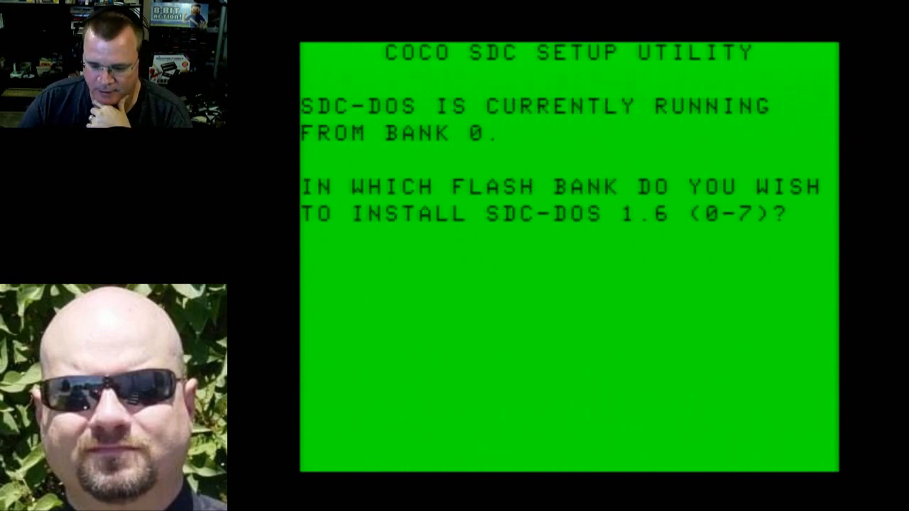
Write SDC-DOS 1.6 into flash bank 0 and return to the setup menu
type("0")
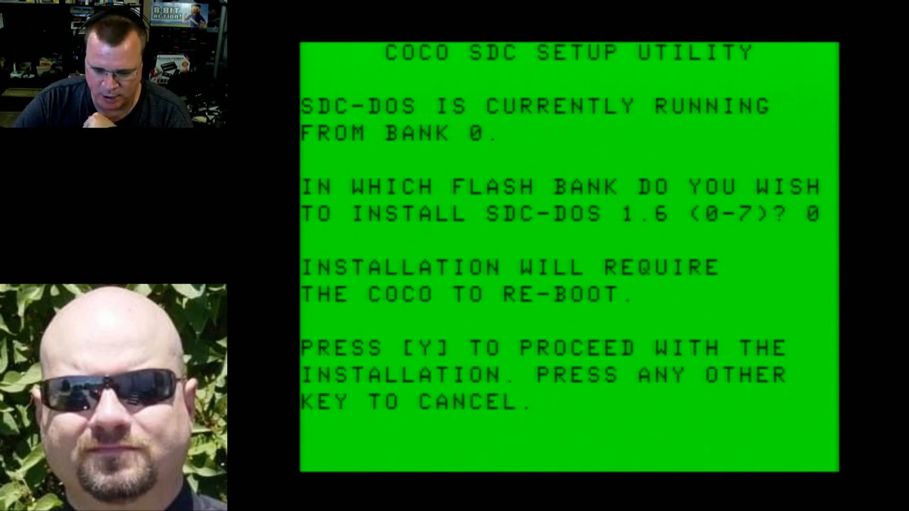
key("y")
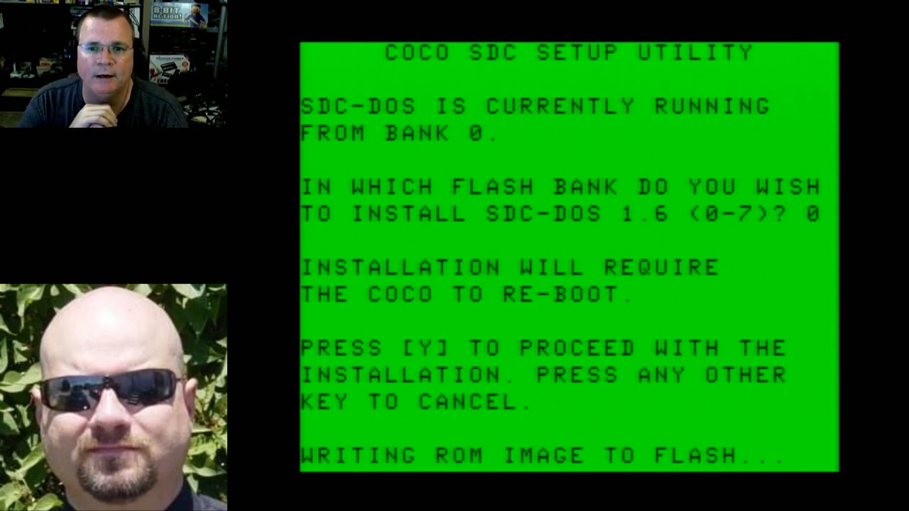
key("y")
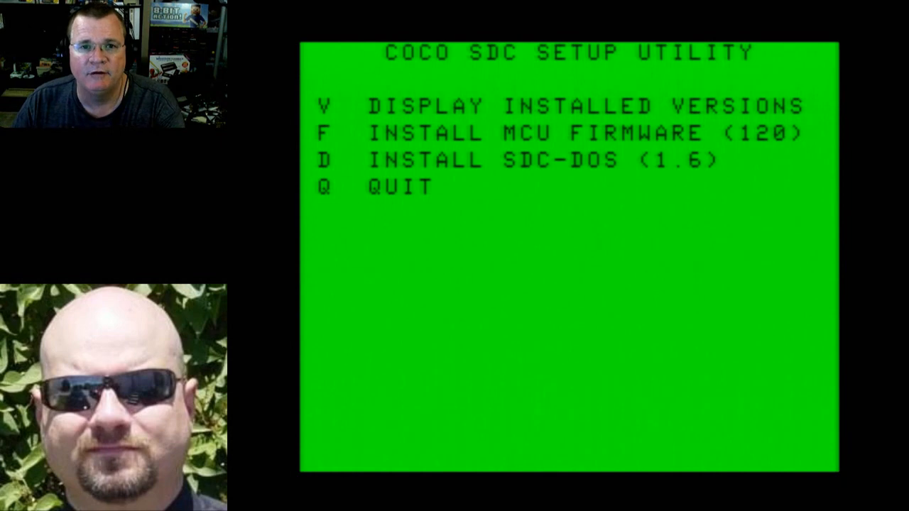
Display versions confirming MCU 120 and SDC-DOS 1.6 in bank 0, then continue
key("v")
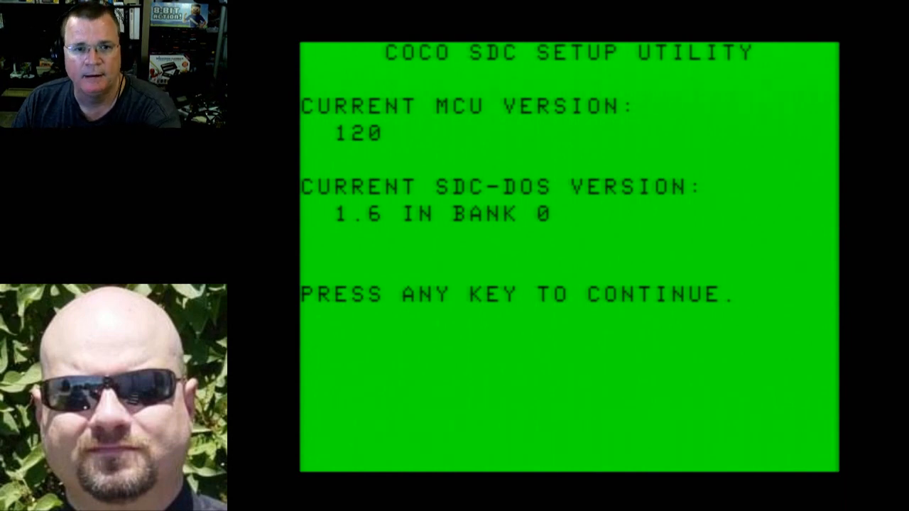
key("enter")
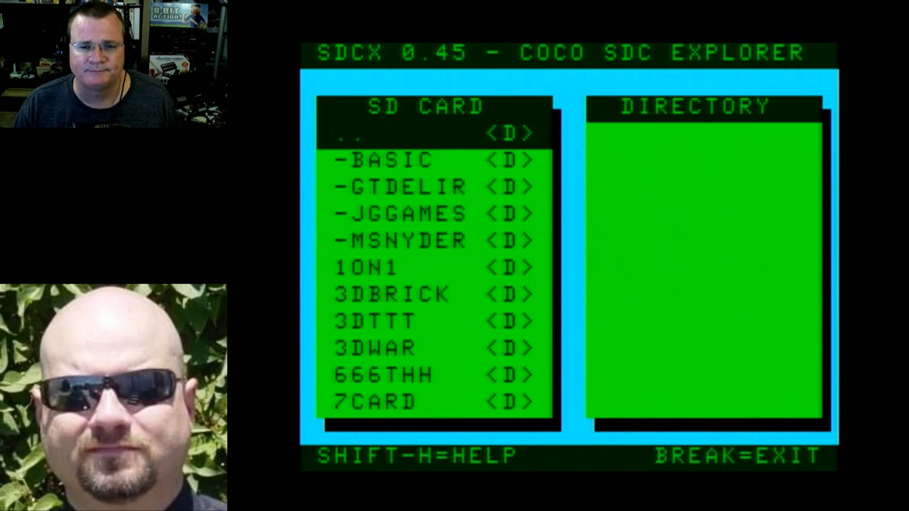
Jump the SD card listing down to the D folders, DARKMOOR through DEFENSE
key("Down")
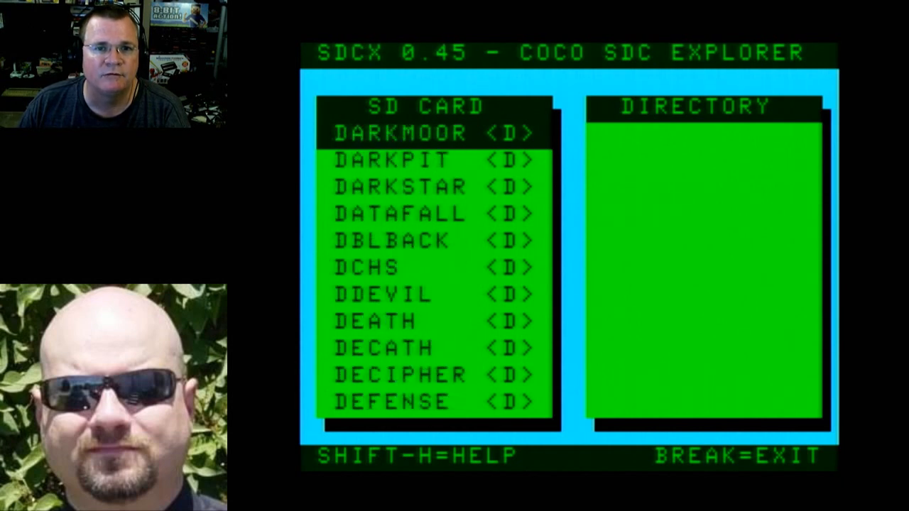
Move one entry further down the SD card's game folder list
key("down")
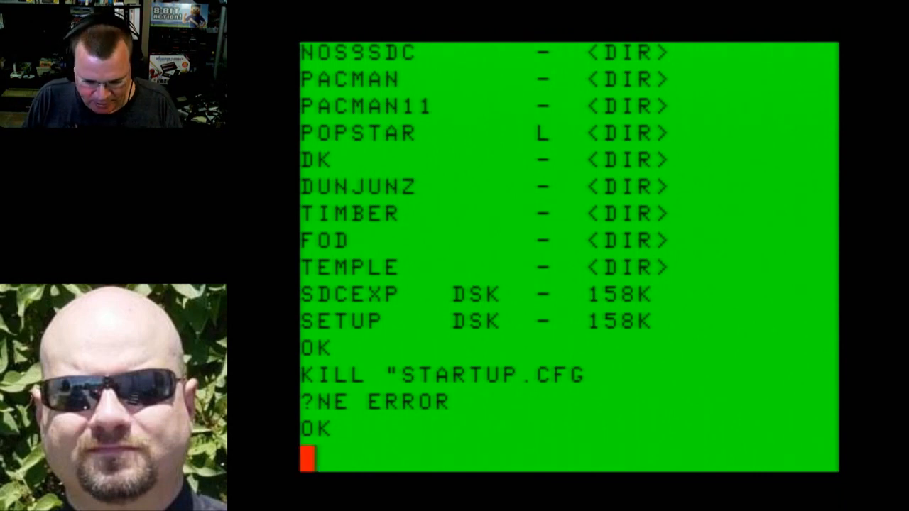
Enter the KILL "STARTUP.CFG" command, which returns ?NE ERROR
type("E")
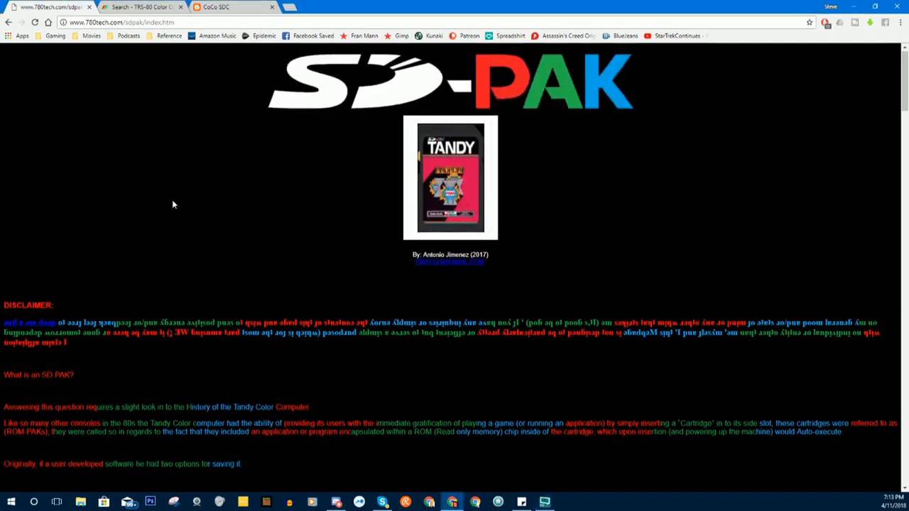
Scroll the 780tech SD-PAK page past the cartridge history to the Androne ROM-PAK vs SD-PAK comparison
scroll("down", 3)
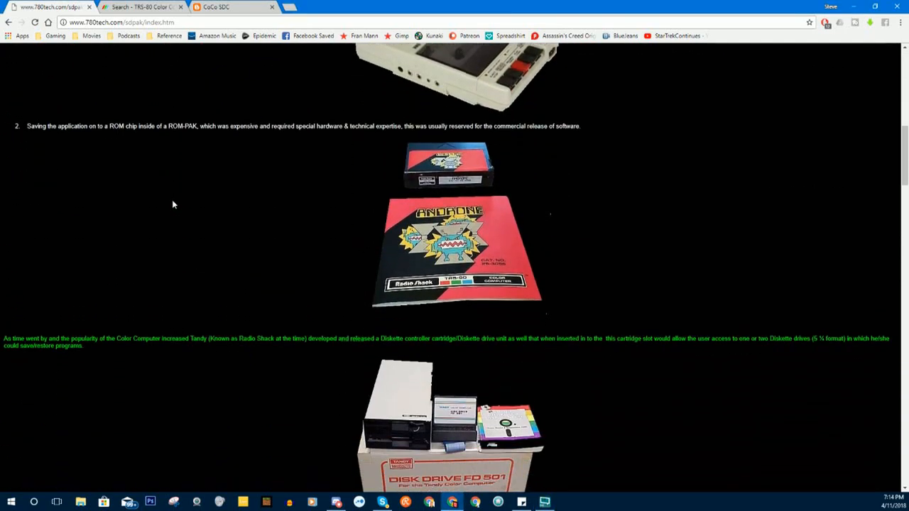
scroll("up", 3)
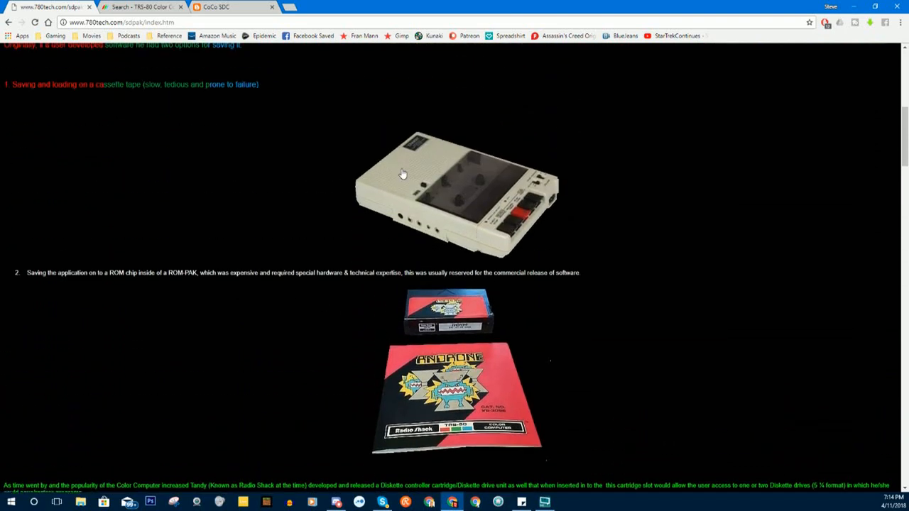
scroll("up", 3)
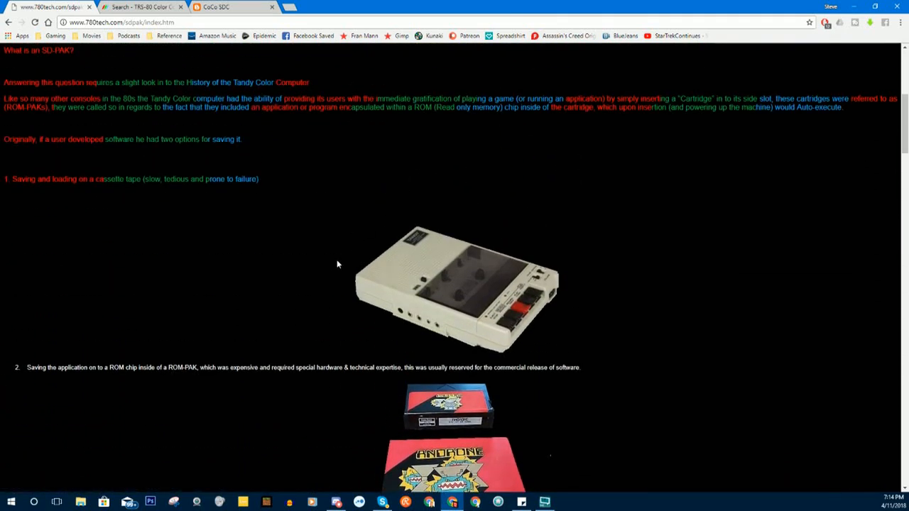
scroll("down", 3)
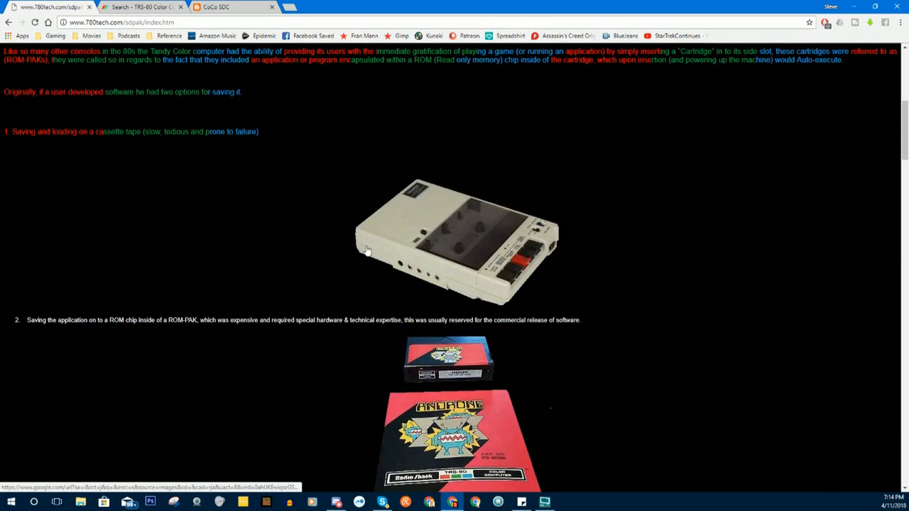
mouse_move(469, 244)
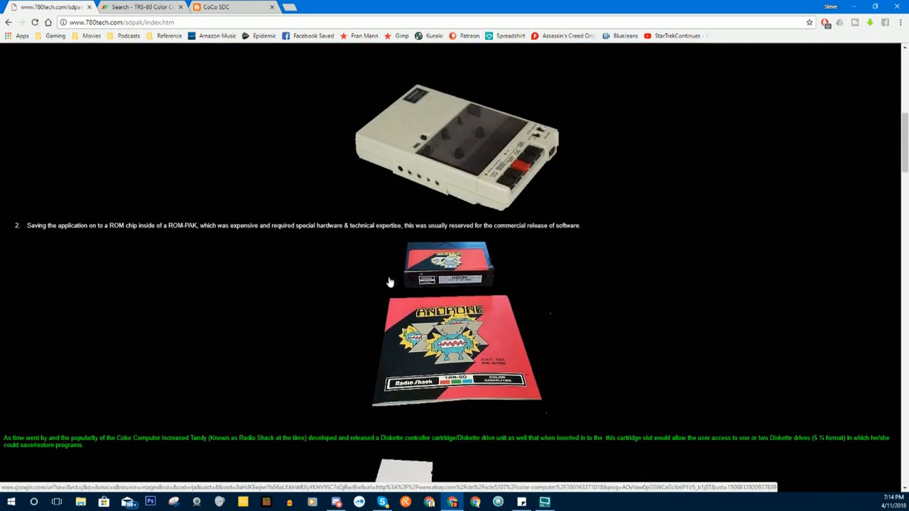
scroll("down", 3)
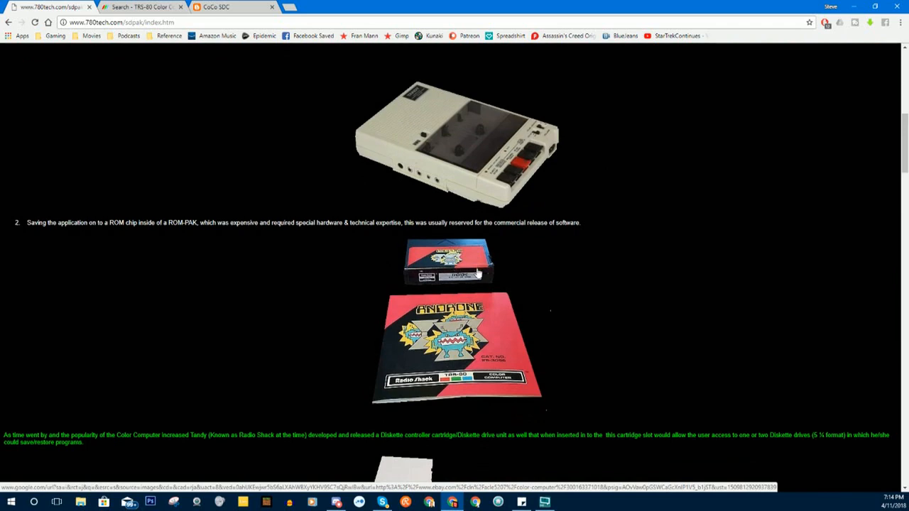
scroll("down", 3)
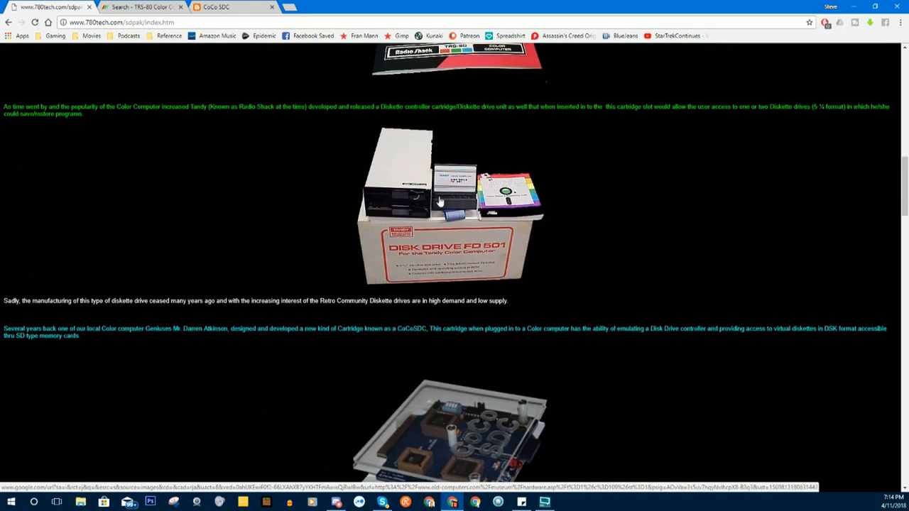
mouse_move(514, 204)
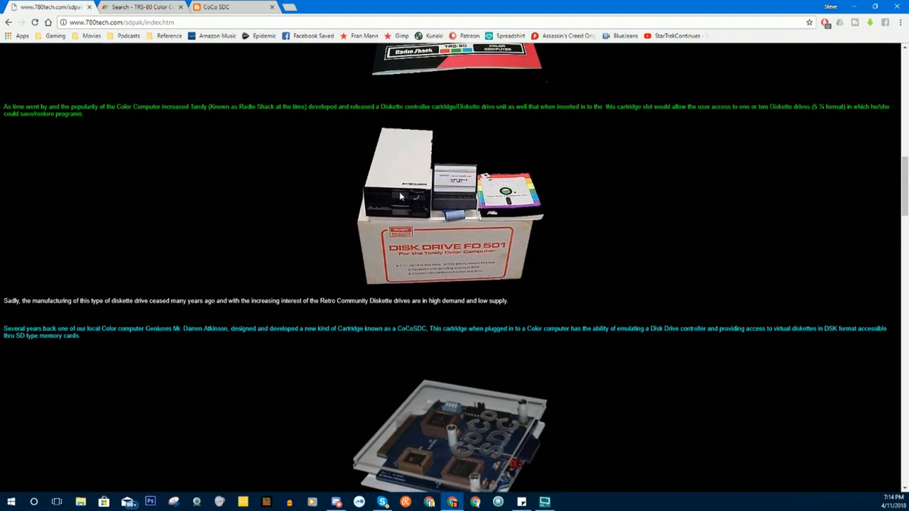
scroll("down", 3)
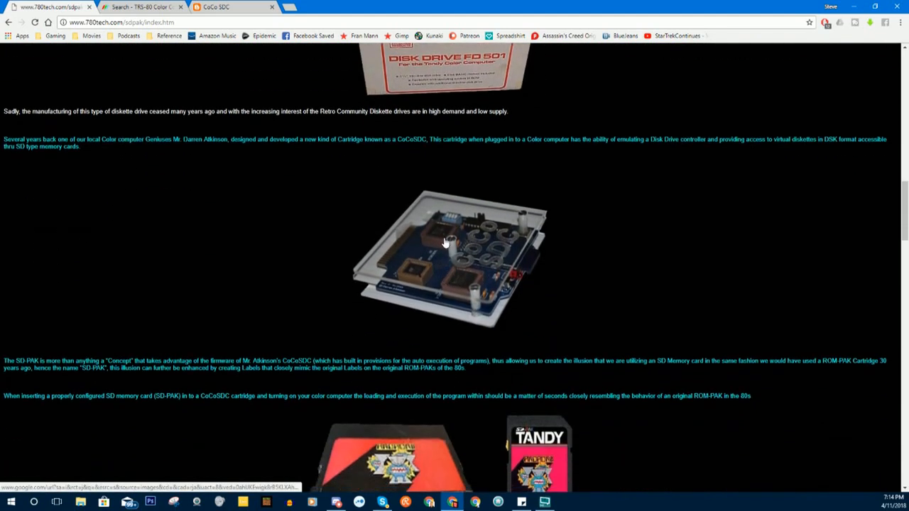
mouse_move(474, 265)
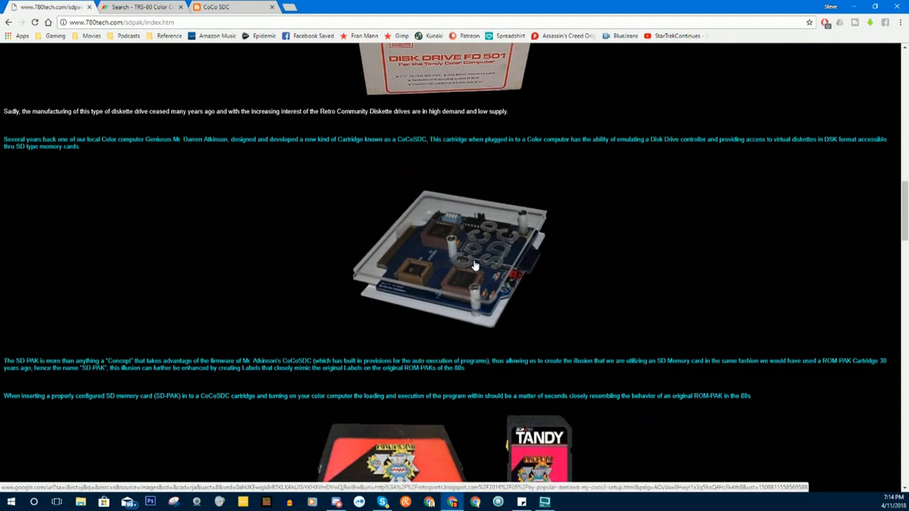
mouse_move(455, 250)
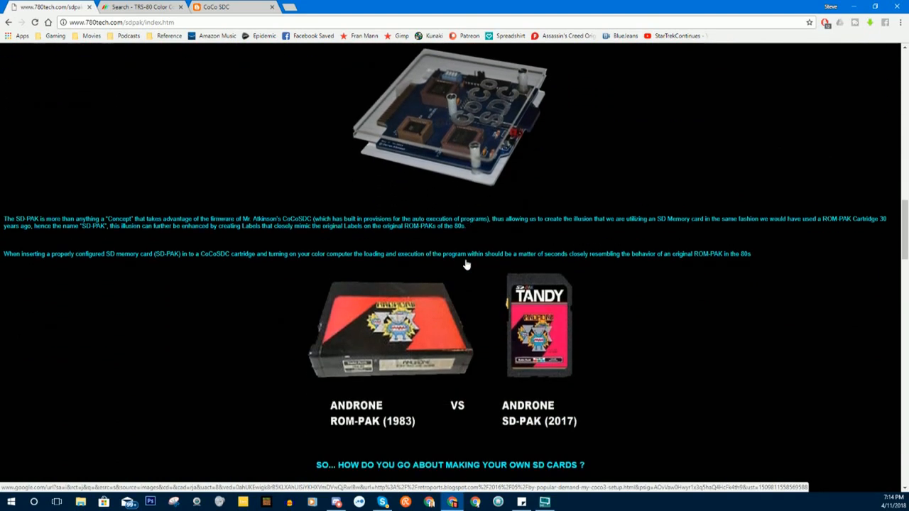
scroll("down", 3)
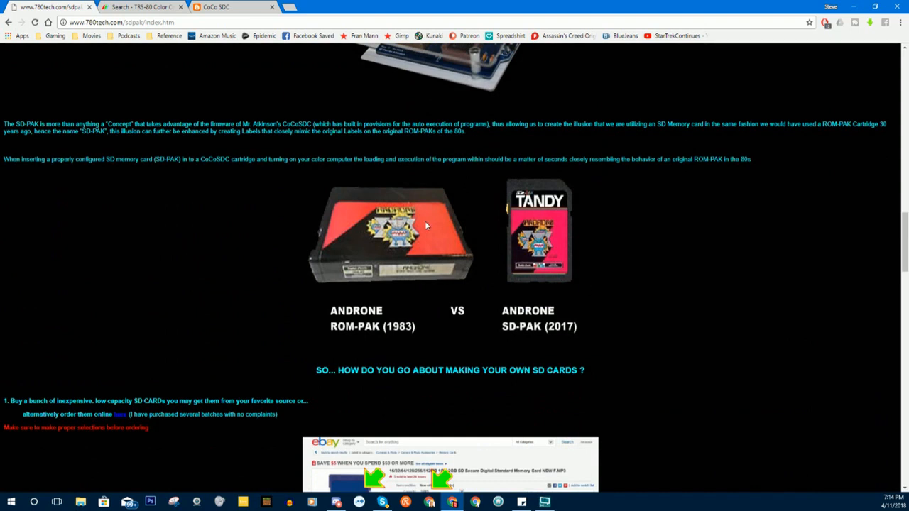
mouse_move(443, 237)
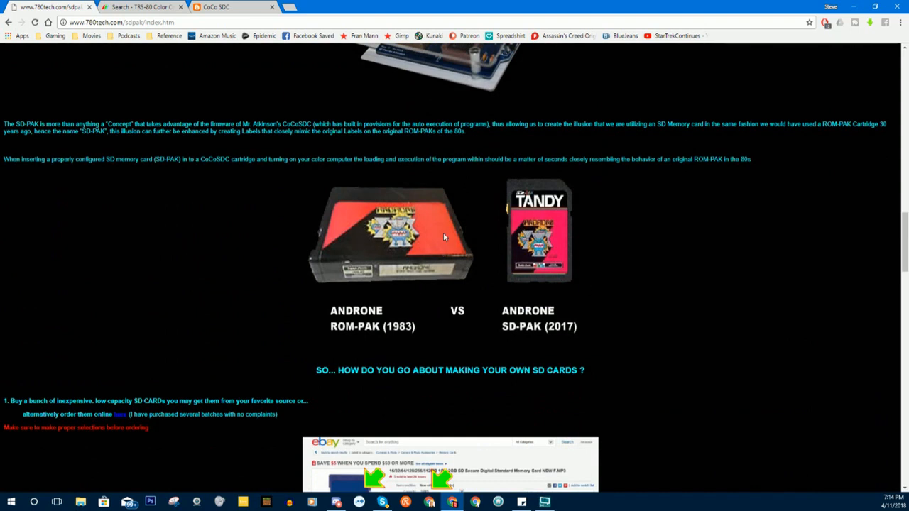
mouse_move(547, 262)
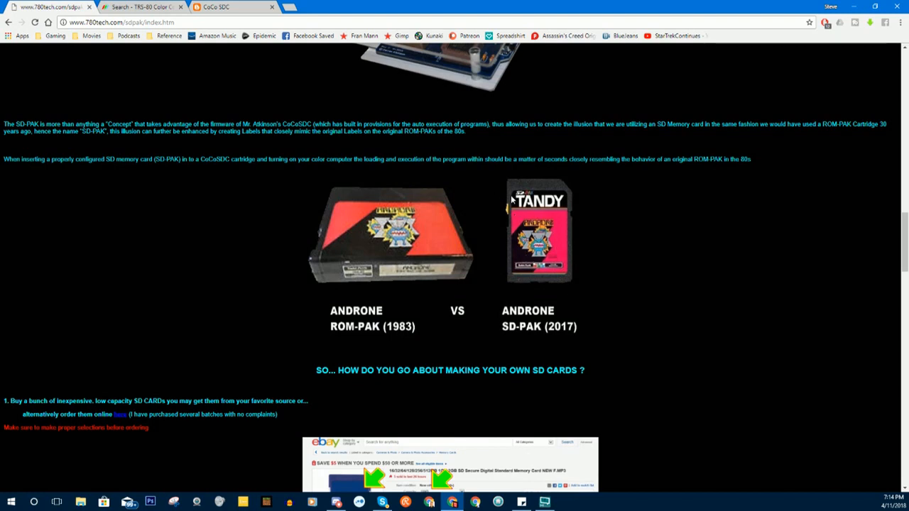
mouse_move(517, 277)
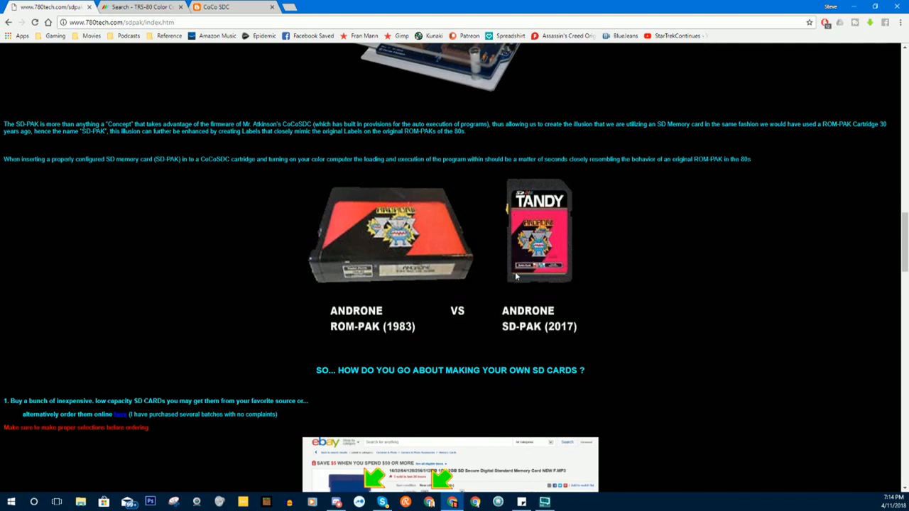
scroll("down", 3)
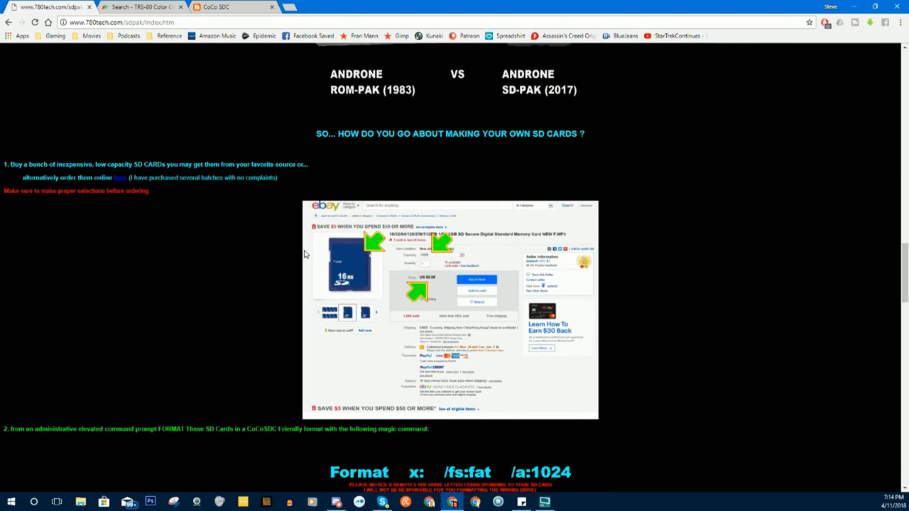
mouse_move(389, 287)
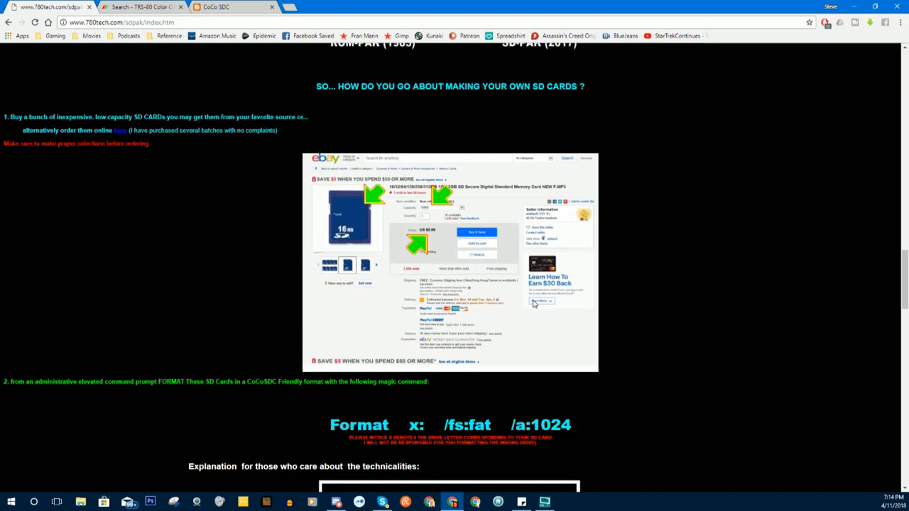
Scroll past the SD card Format instructions to the Video Tutorial #2 and #3 embeds
scroll("down", 3)
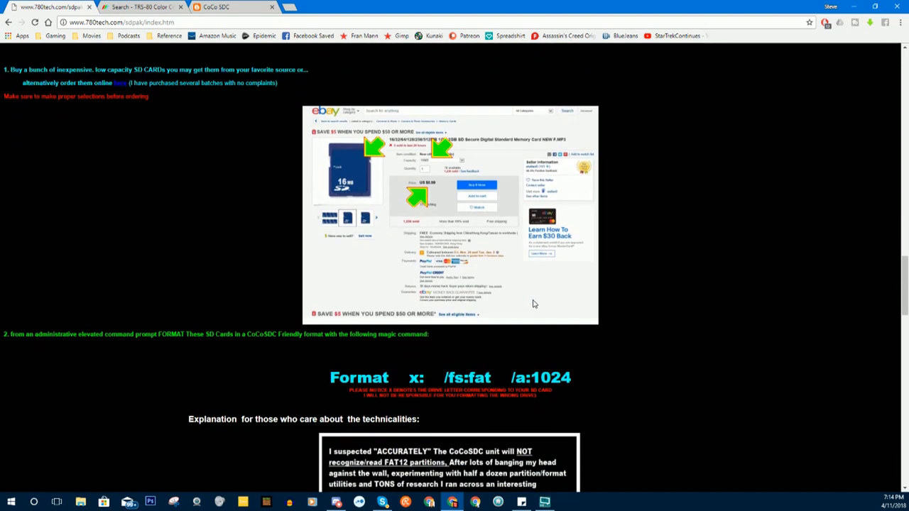
mouse_move(537, 315)
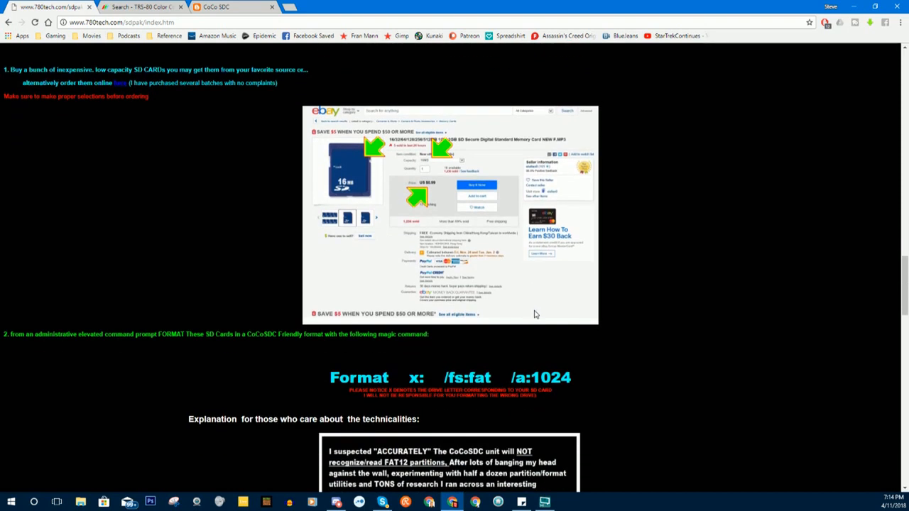
scroll("down", 3)
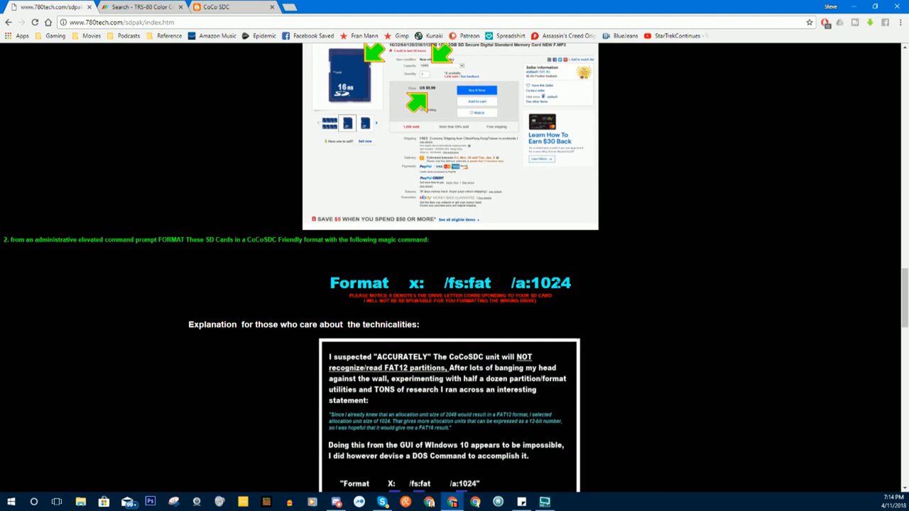
scroll("down", 3)
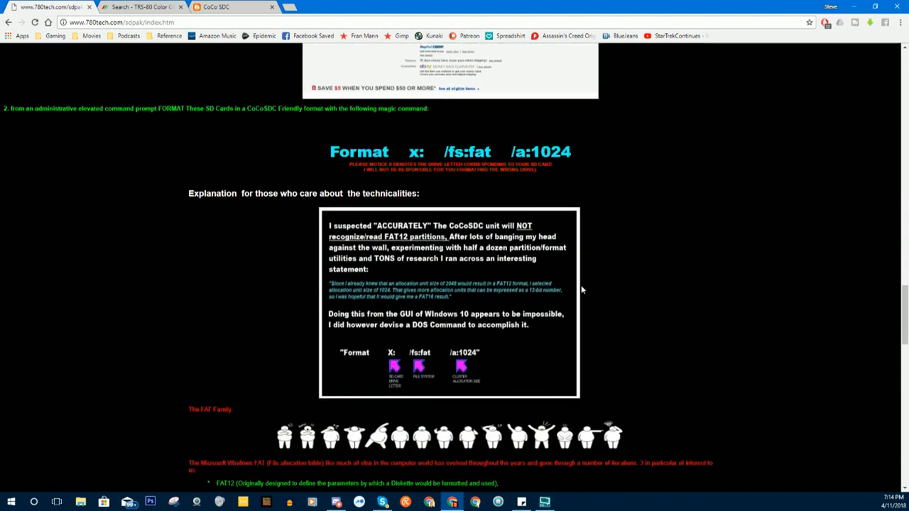
scroll("down", 3)
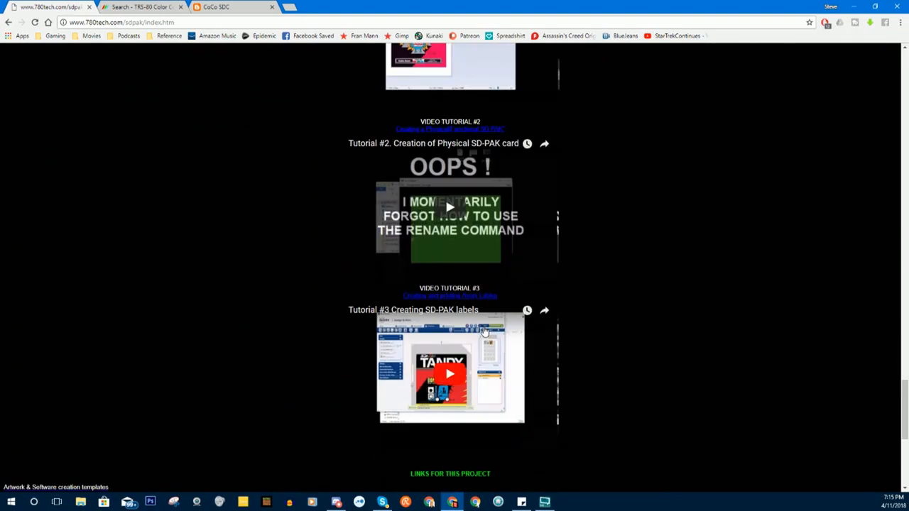
scroll("down", 3)
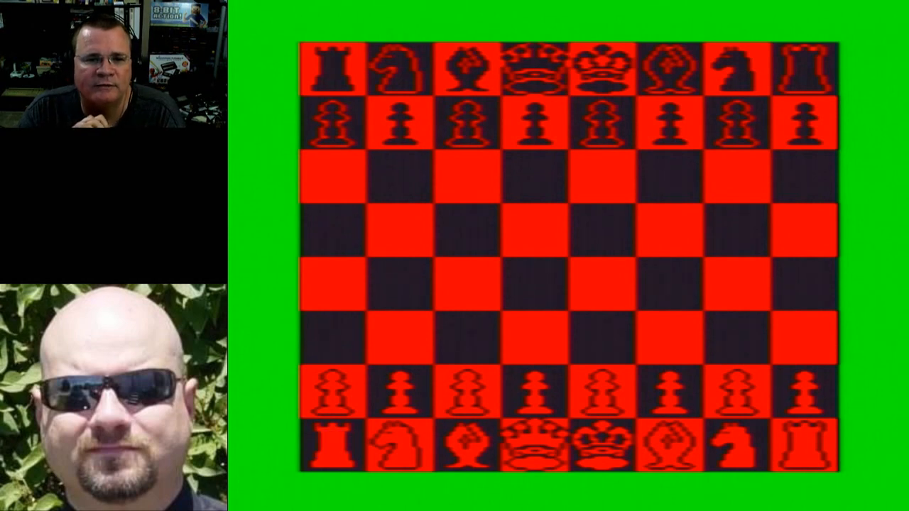
Switch to the CoCo 3 capture showing the auto-booted chess game's starting board
left_click(326, 449)
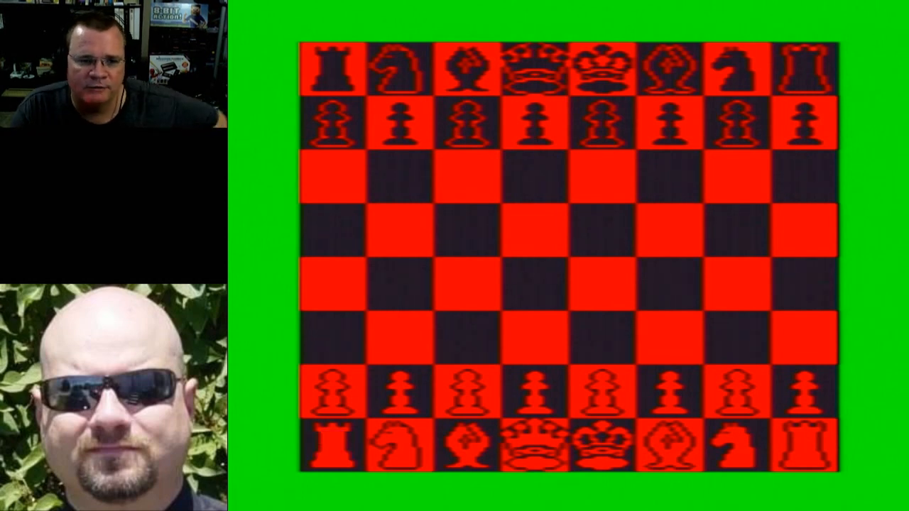
left_click(329, 446)
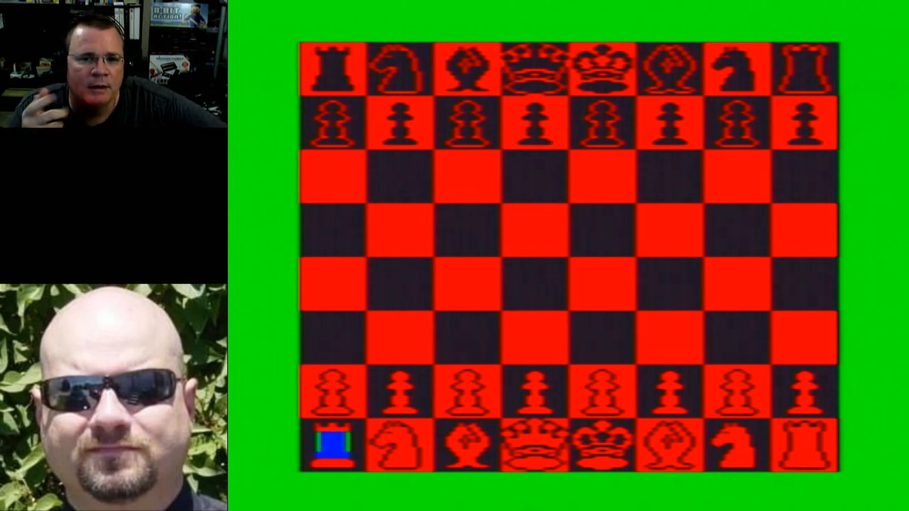